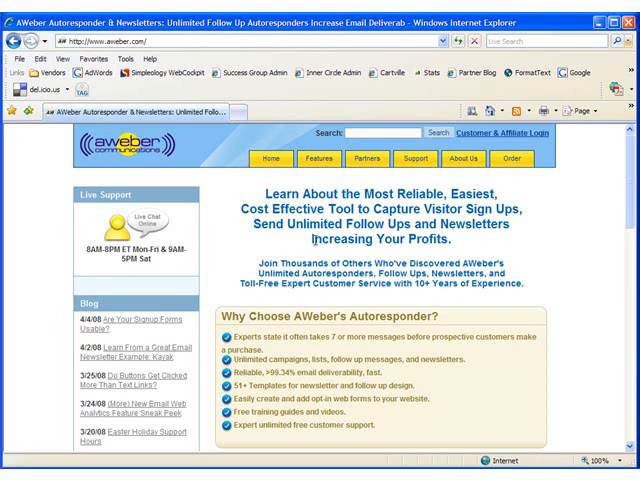
# Step: Open the AWeber order page from the home page's Order button
pyautogui.click(511, 158)
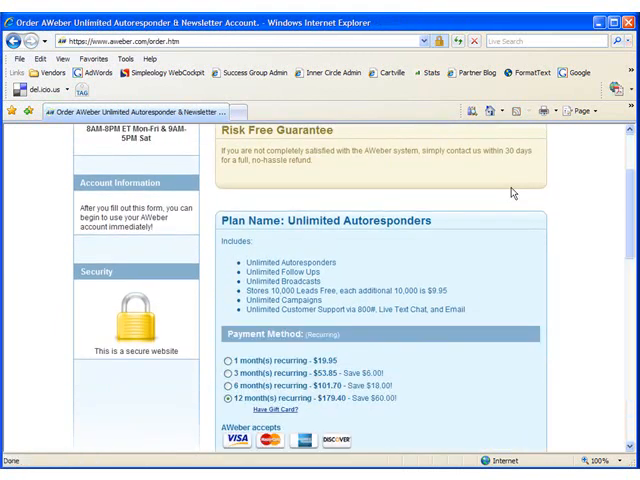
# Step: Select '1 month(s) recurring - $19.95' and scroll through the Account Information form
pyautogui.scroll(-3)
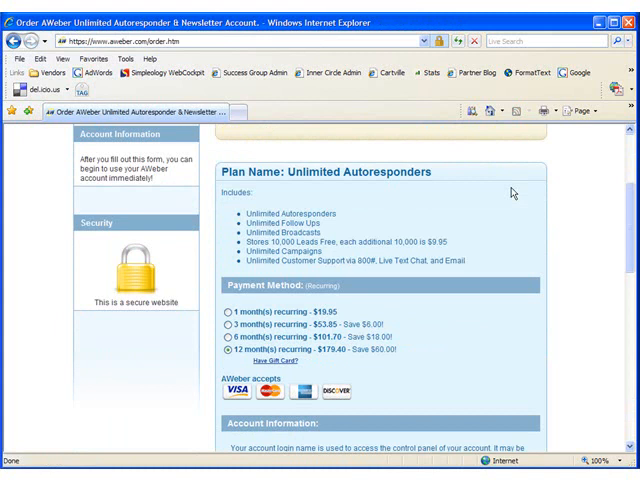
pyautogui.click(227, 312)
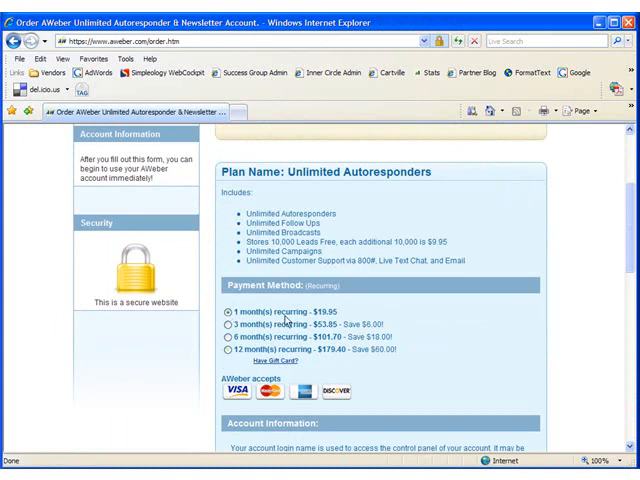
pyautogui.scroll(-3)
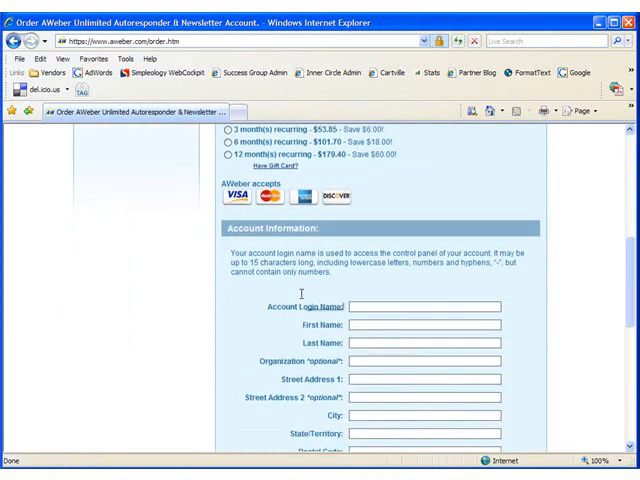
pyautogui.scroll(-3)
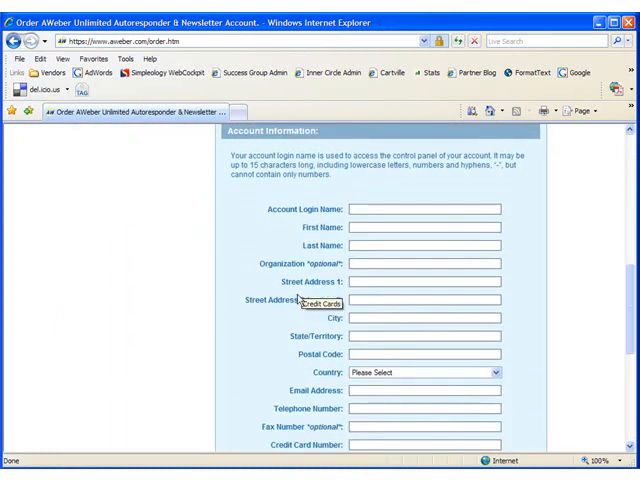
pyautogui.moveTo(333, 335)
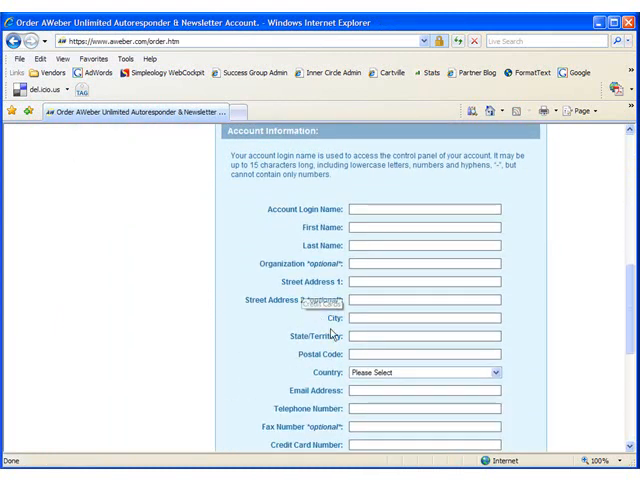
pyautogui.scroll(-3)
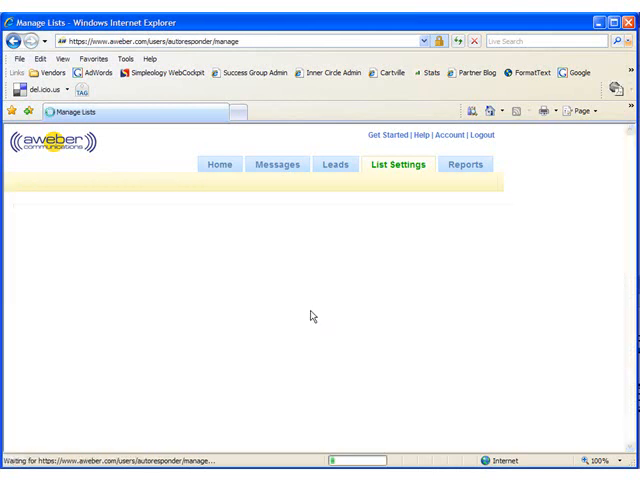
# Step: In List Settings, rename the default list to clickbank_lang
pyautogui.click(397, 164)
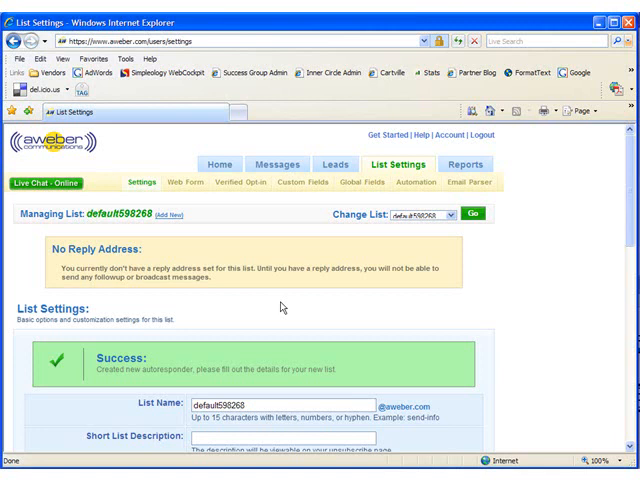
pyautogui.moveTo(295, 315)
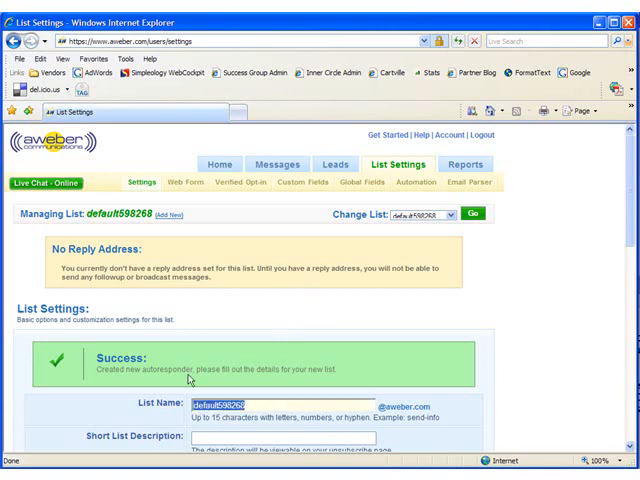
pyautogui.write('c')
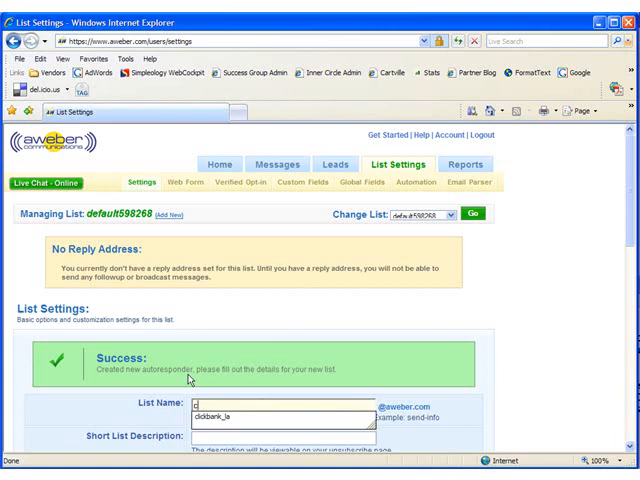
pyautogui.write('lickbank_lang')
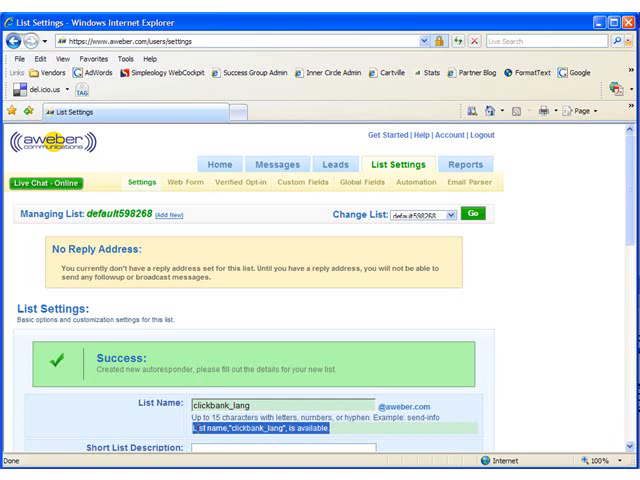
# Step: Enter 'How To Learn A Language in 21 Days' as the short list description
pyautogui.scroll(-3)
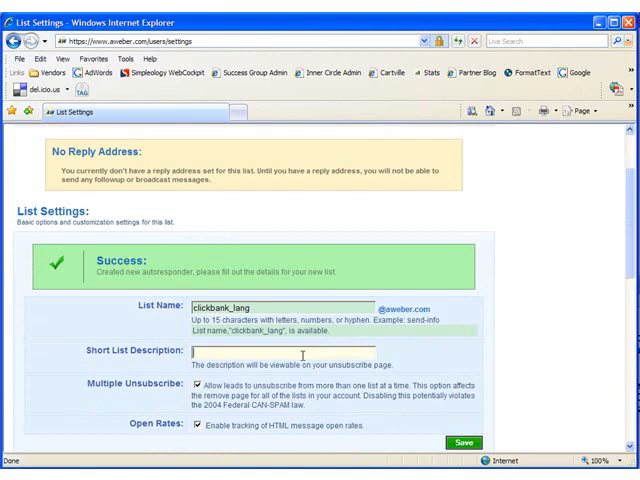
pyautogui.write('How To Lea')
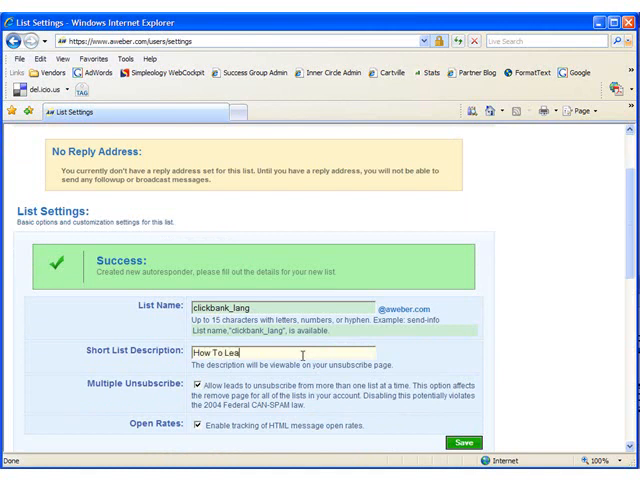
pyautogui.press('BackSpace')
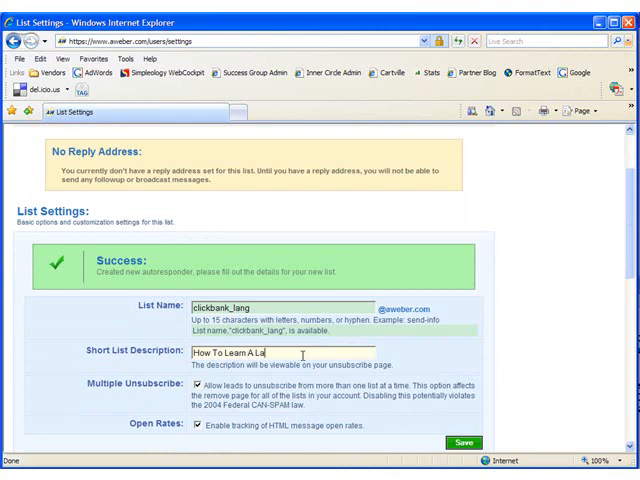
pyautogui.write('nguage in')
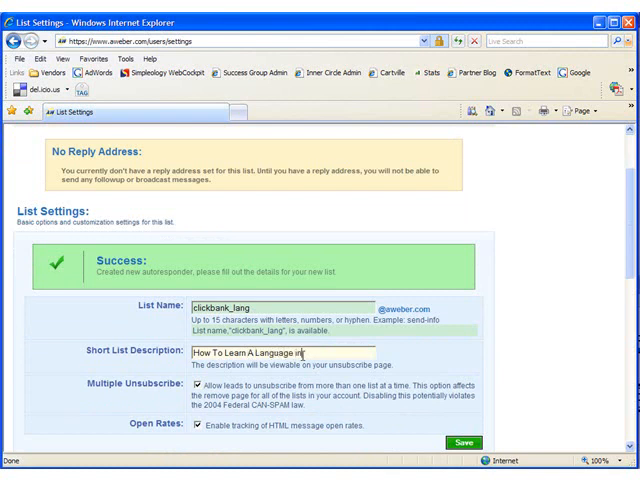
pyautogui.write('21 Days')
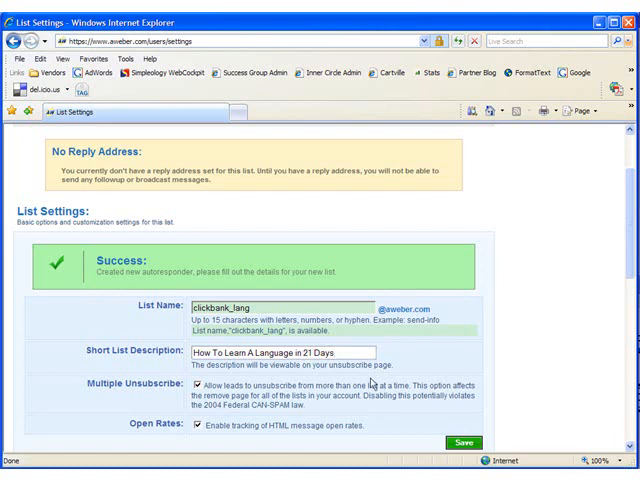
pyautogui.scroll(-3)
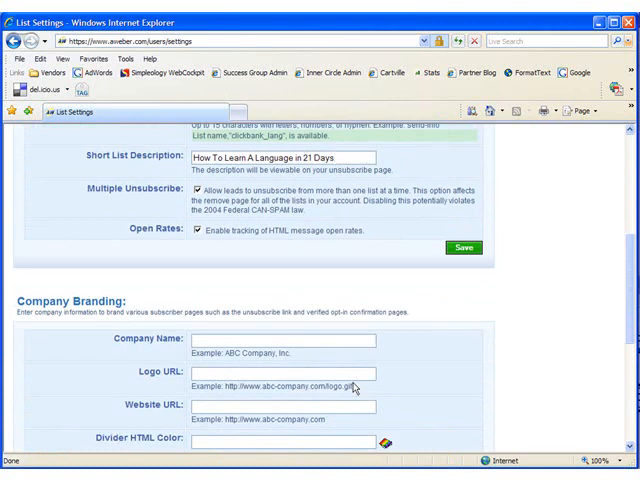
# Step: Add a reply address with From/Reply and Notifications enabled, then save the list settings
pyautogui.scroll(-3)
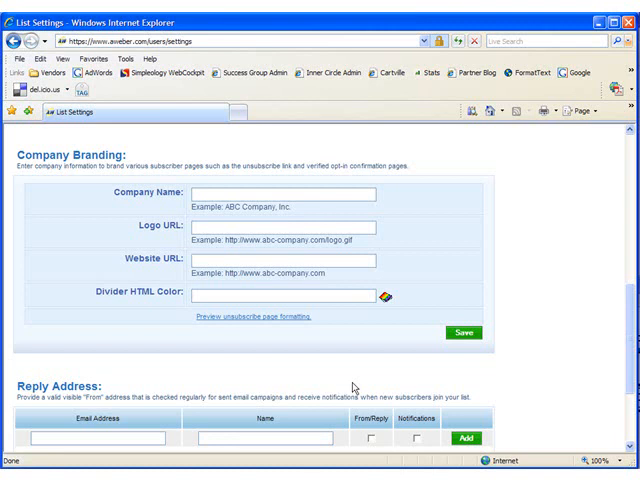
pyautogui.scroll(-3)
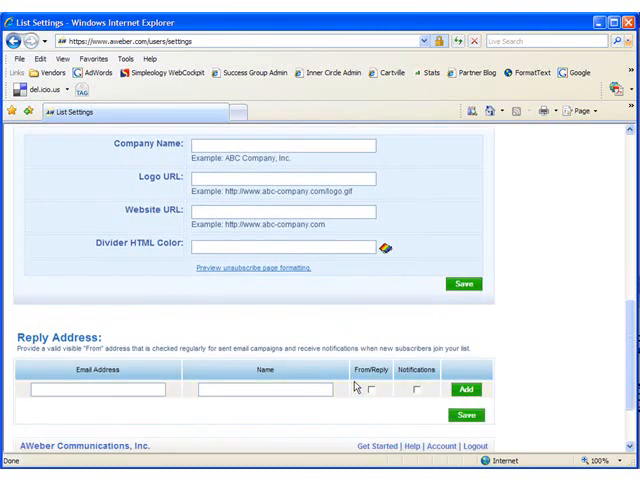
pyautogui.moveTo(308, 319)
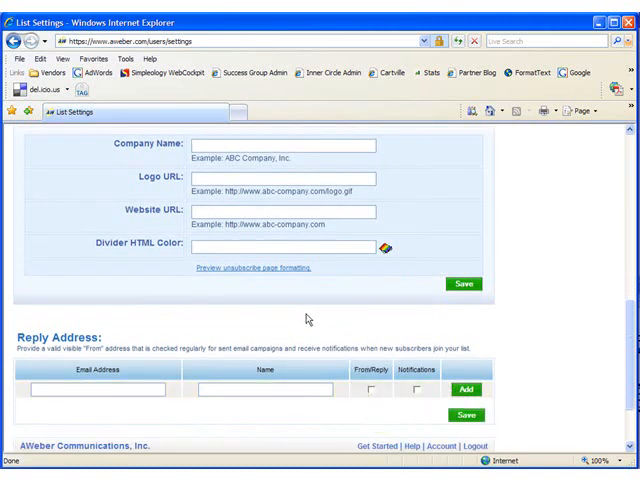
pyautogui.click(98, 390)
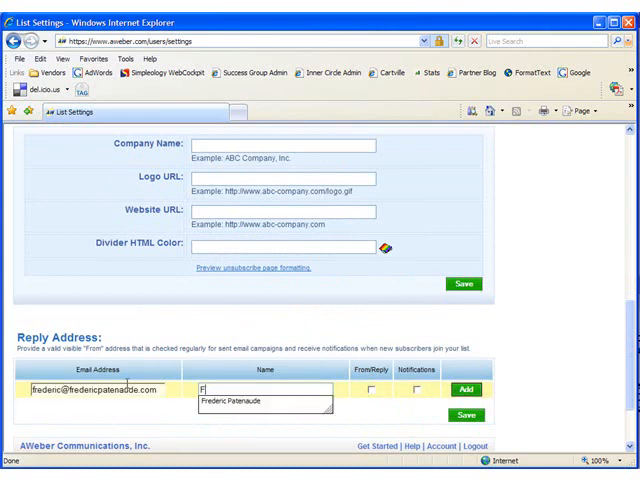
pyautogui.click(258, 402)
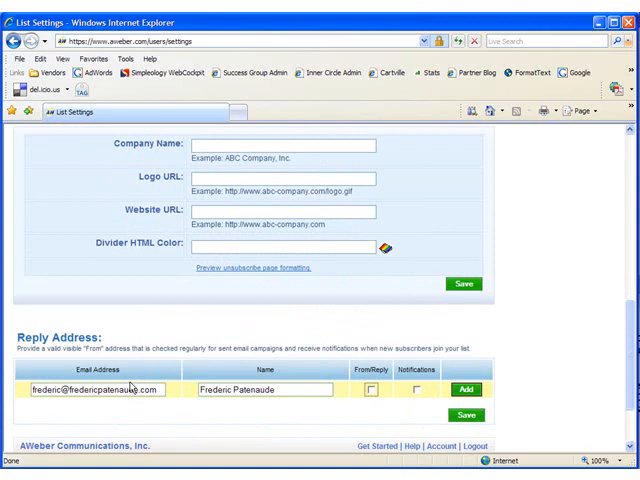
pyautogui.click(417, 390)
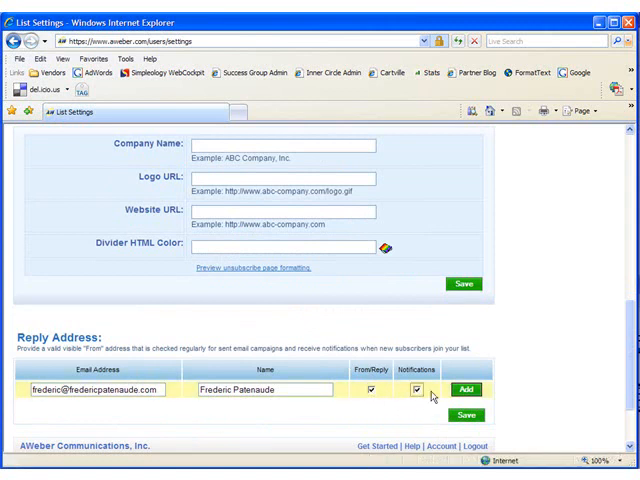
pyautogui.click(464, 390)
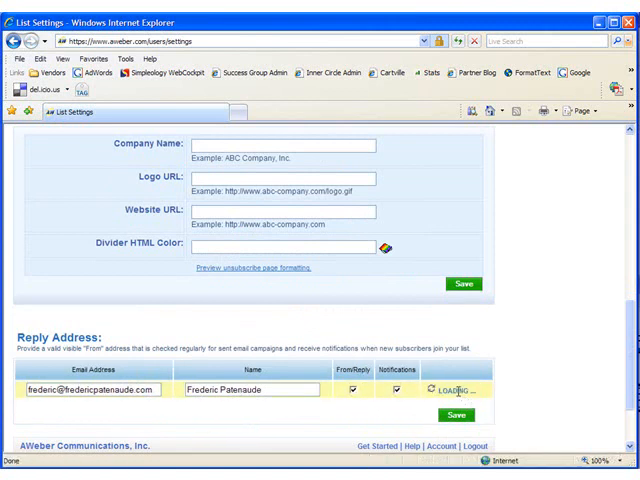
pyautogui.click(456, 415)
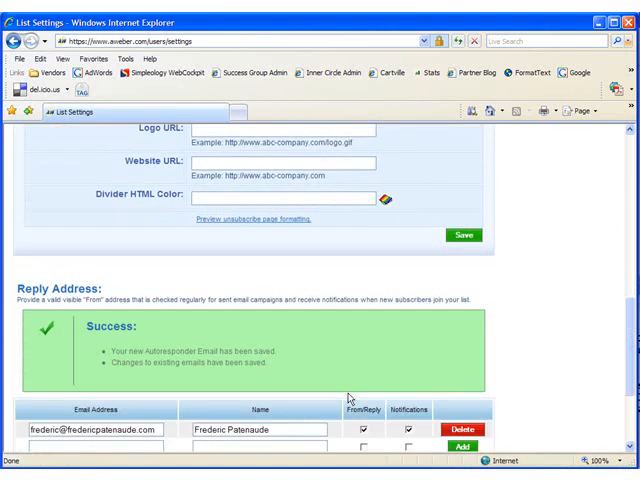
pyautogui.scroll(-3)
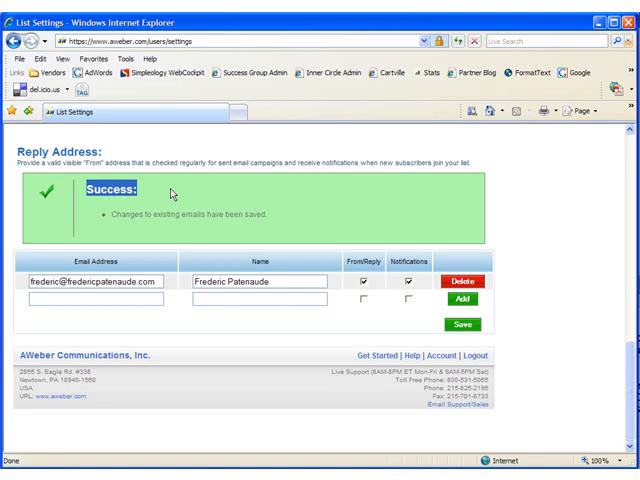
# Step: Switch to thankyou.html in Dreamweaver and scroll from the Thank You! heading to the footer
pyautogui.press('alt+tab')
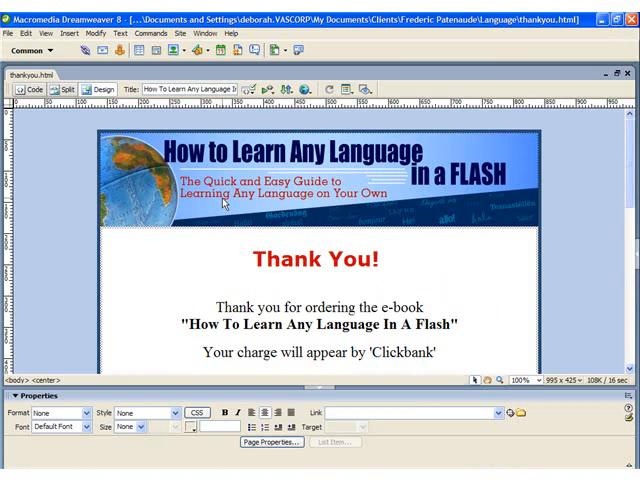
pyautogui.click(311, 240)
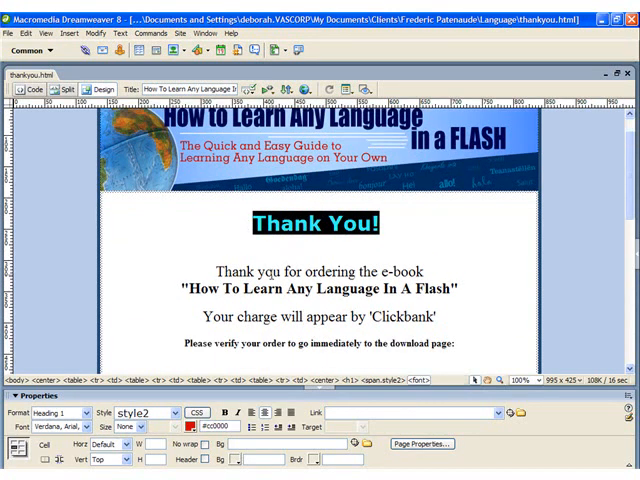
pyautogui.scroll(-3)
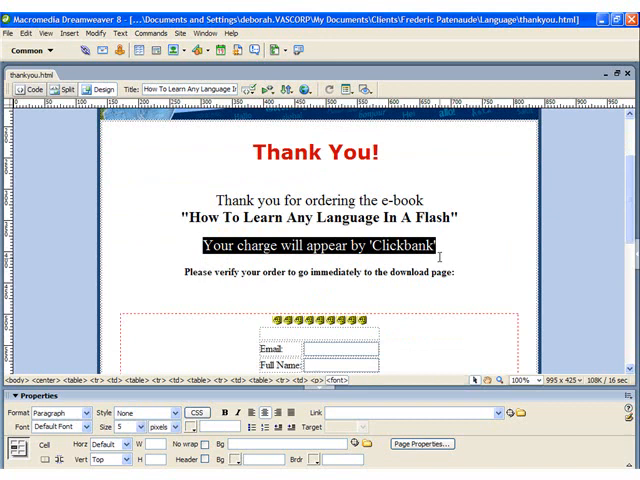
pyautogui.scroll(-3)
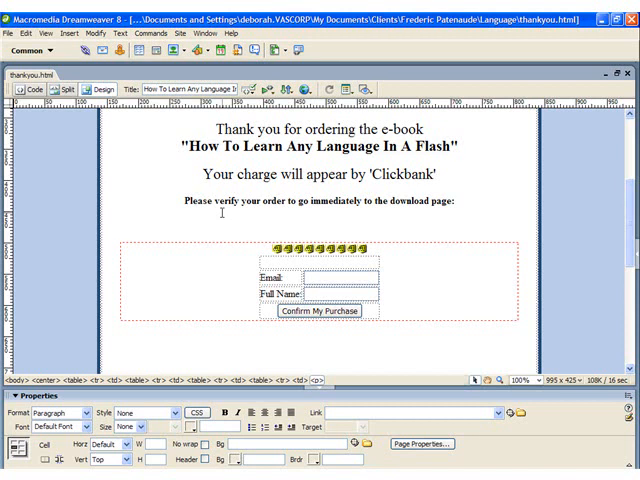
pyautogui.scroll(-3)
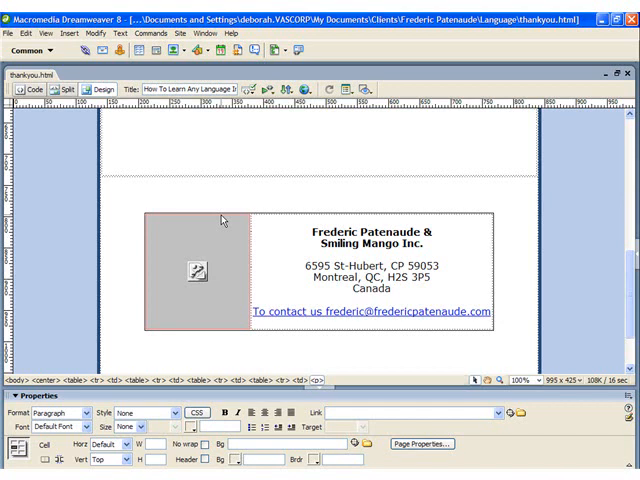
pyautogui.moveTo(222, 218)
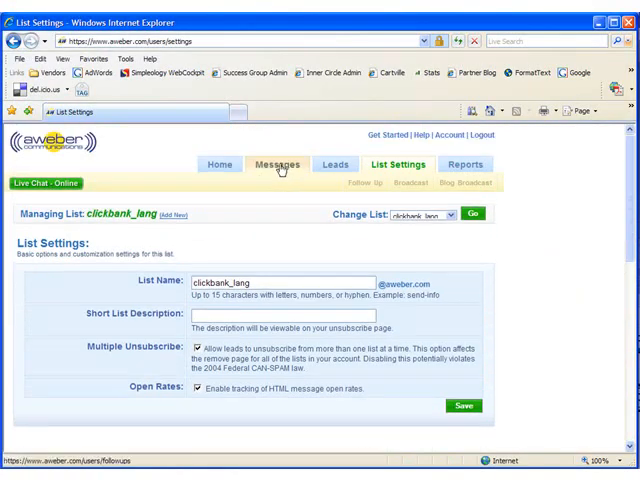
# Step: Open the Messages tab's Follow Up Messages page and add a new message
pyautogui.click(277, 164)
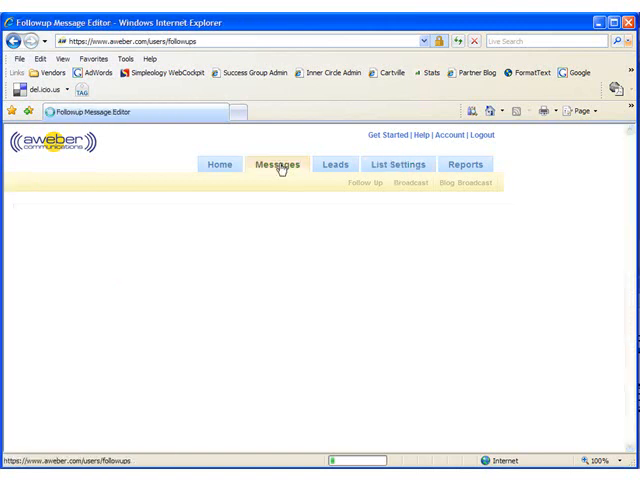
pyautogui.click(277, 164)
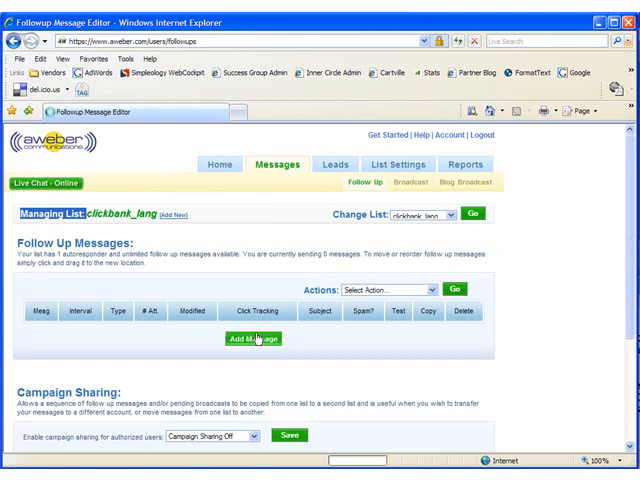
pyautogui.click(253, 338)
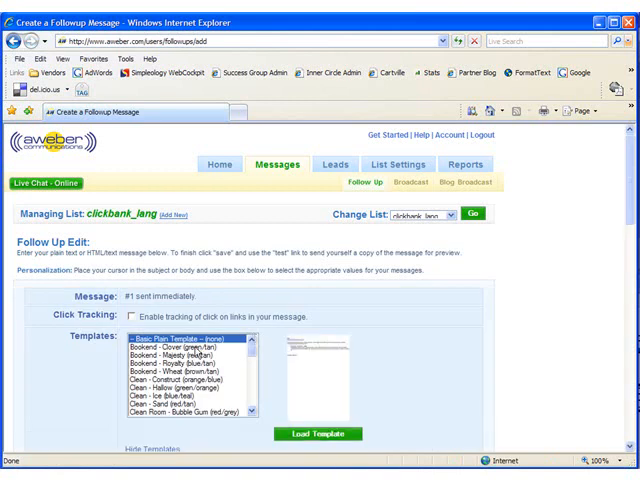
# Step: Preview the Bookend - Majesty template, then return to Basic Plain Template (none)
pyautogui.click(186, 354)
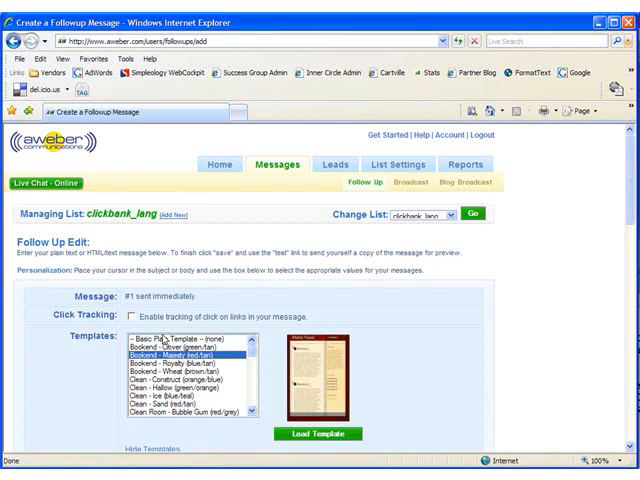
pyautogui.click(170, 340)
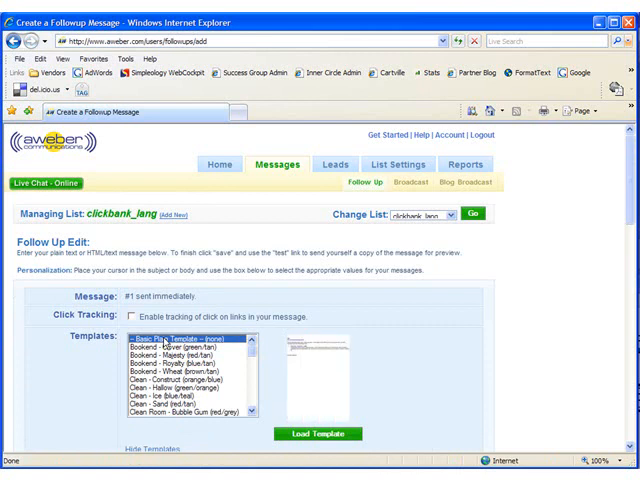
pyautogui.moveTo(165, 340)
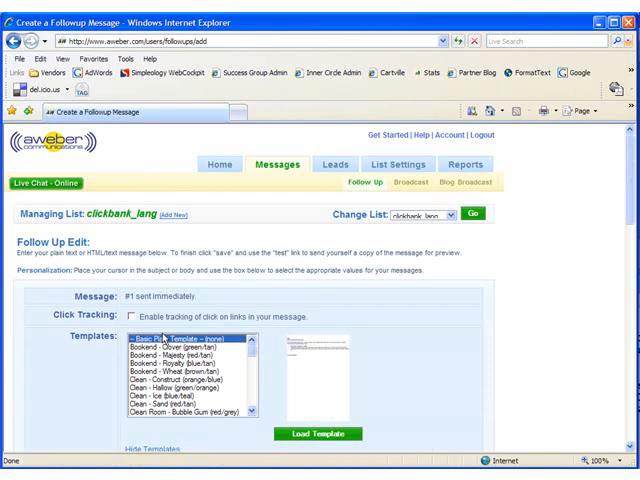
pyautogui.moveTo(237, 353)
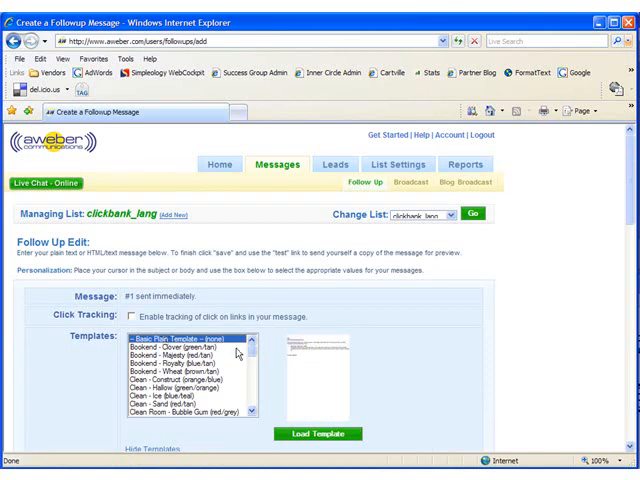
pyautogui.scroll(-3)
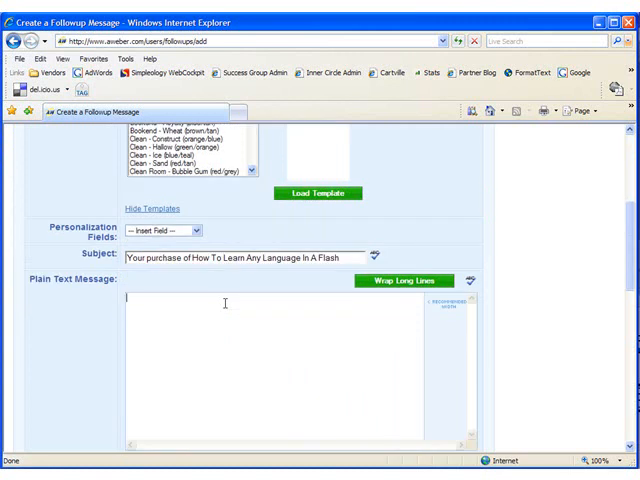
# Step: Save the plain-text thank-you message and check its SpamAssassin score
pyautogui.scroll(3)
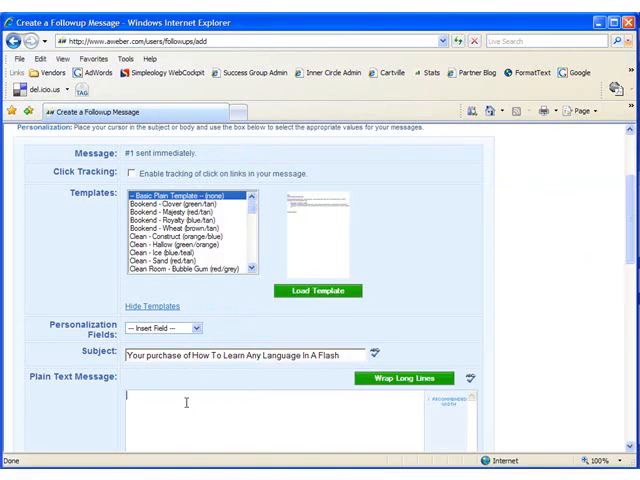
pyautogui.scroll(-3)
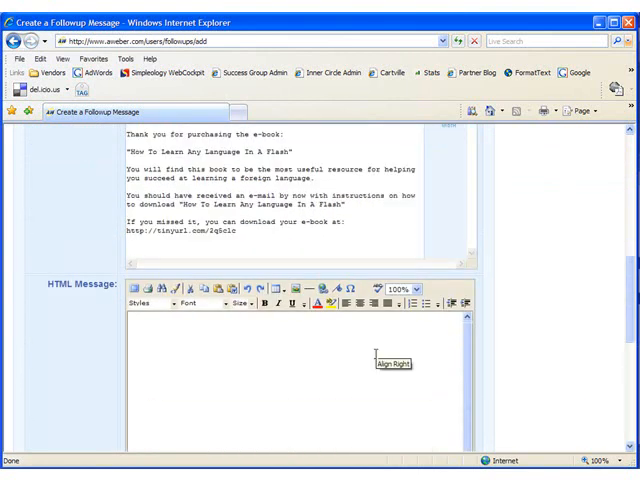
pyautogui.scroll(-3)
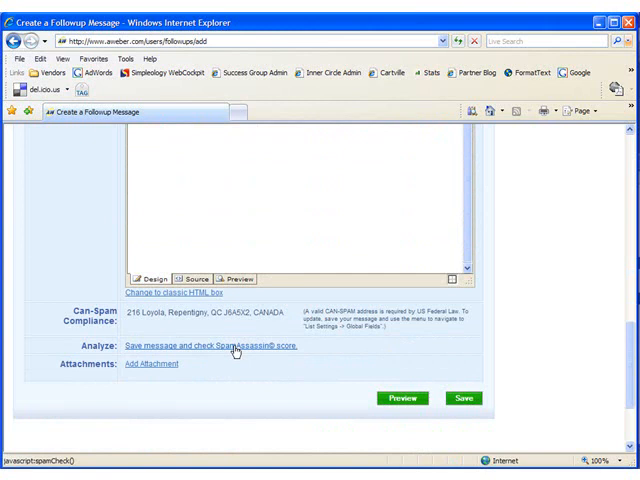
pyautogui.moveTo(235, 351)
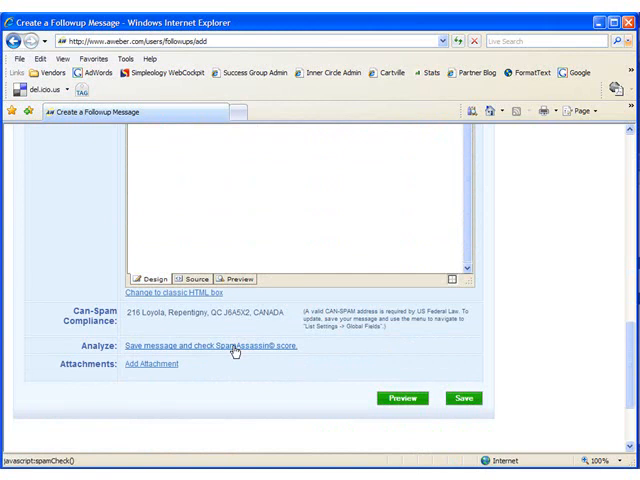
pyautogui.click(459, 398)
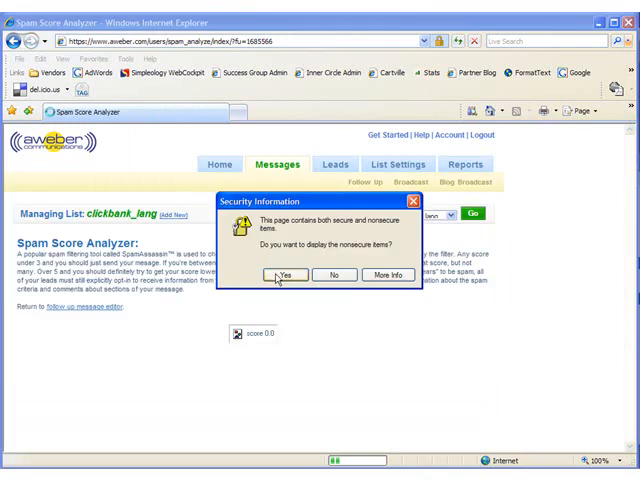
# Step: Allow nonsecure content and review the 0.0 spam score below the 5-point limit
pyautogui.click(288, 274)
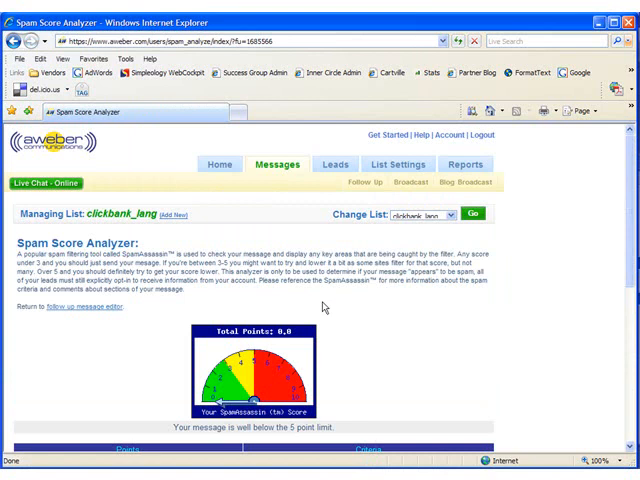
pyautogui.scroll(-3)
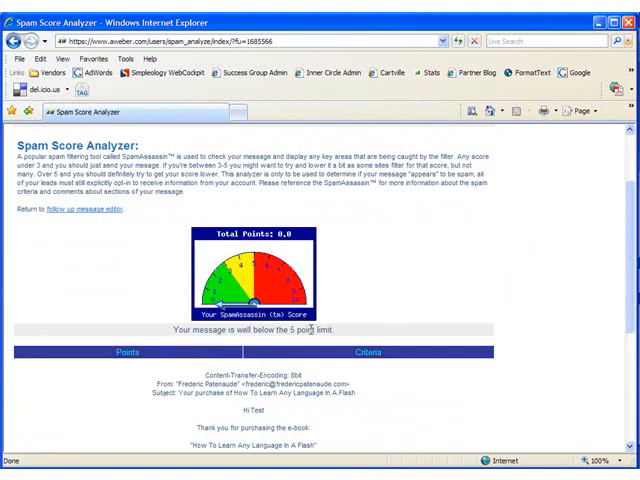
pyautogui.moveTo(311, 330)
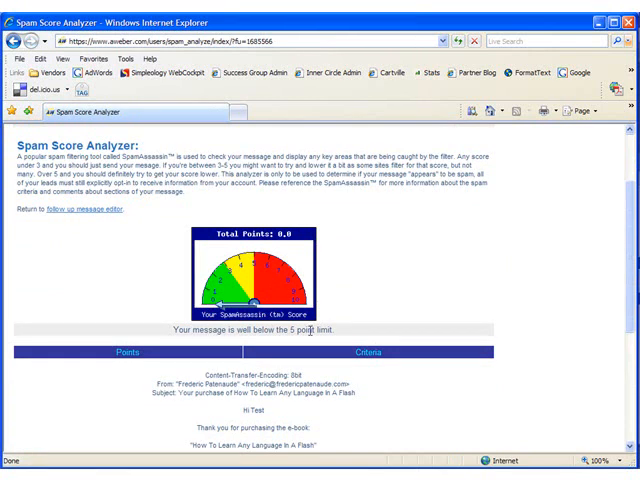
pyautogui.scroll(-3)
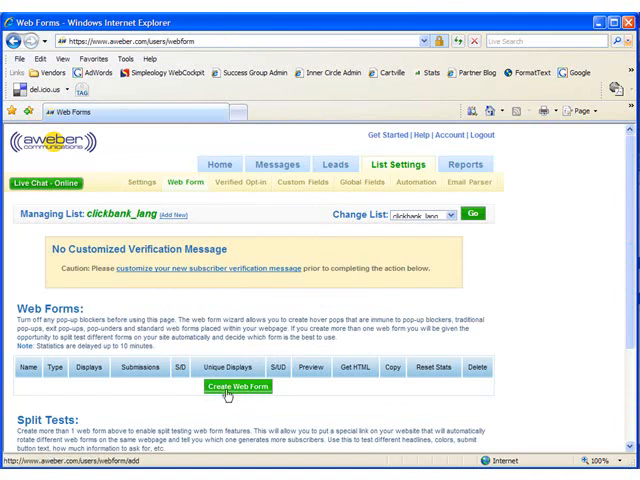
# Step: Start a new web form for the clickbank_lang list, reaching the Form Details step
pyautogui.click(236, 387)
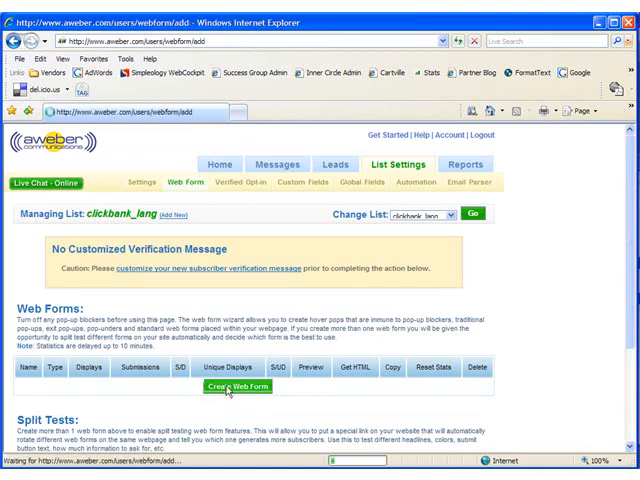
pyautogui.click(237, 387)
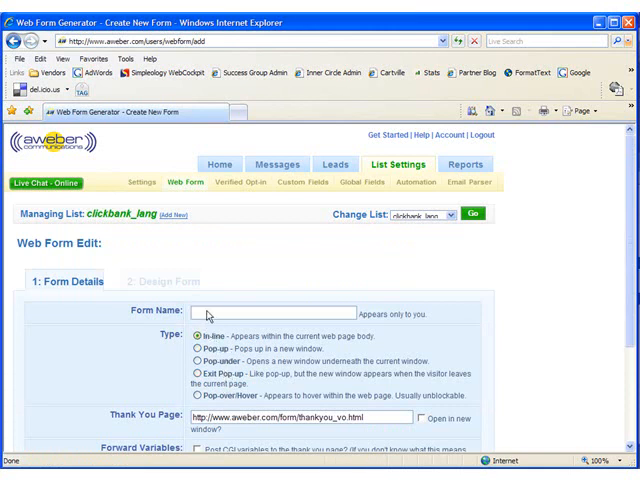
pyautogui.write('Clickbank Order')
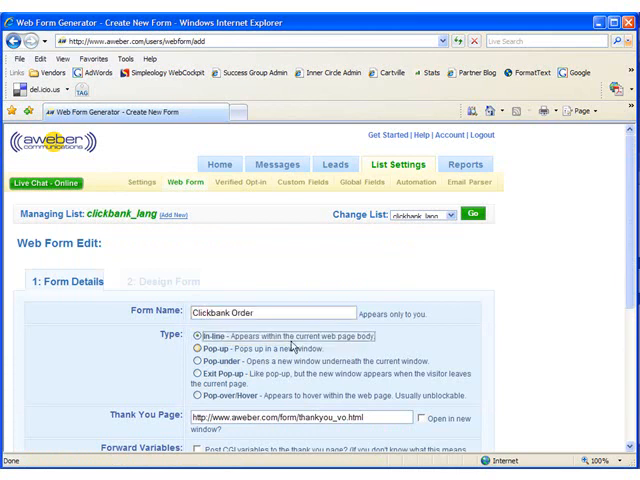
pyautogui.write('M')
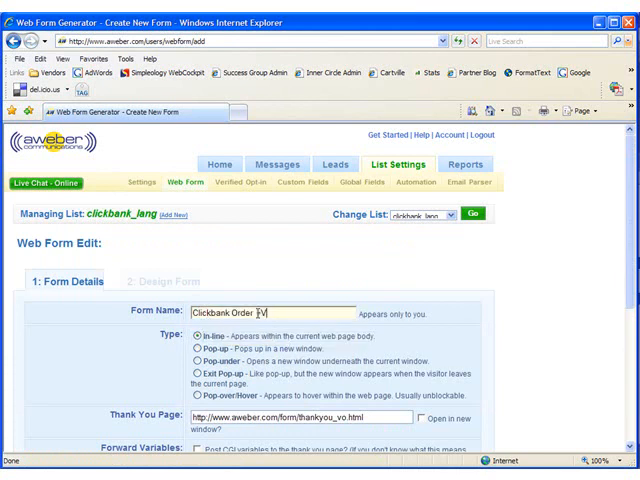
pyautogui.write('erific')
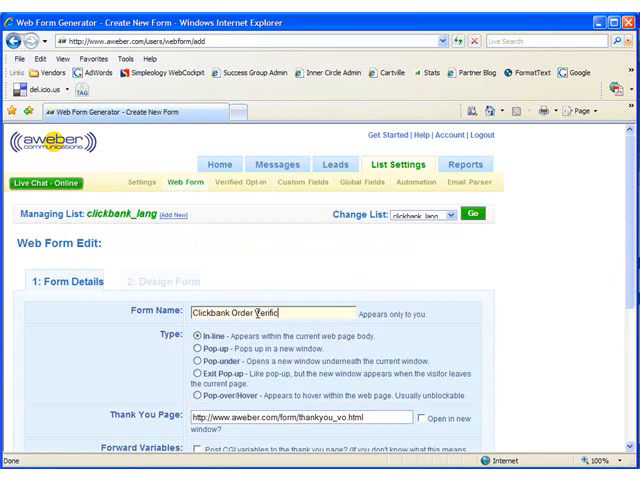
pyautogui.write('ation')
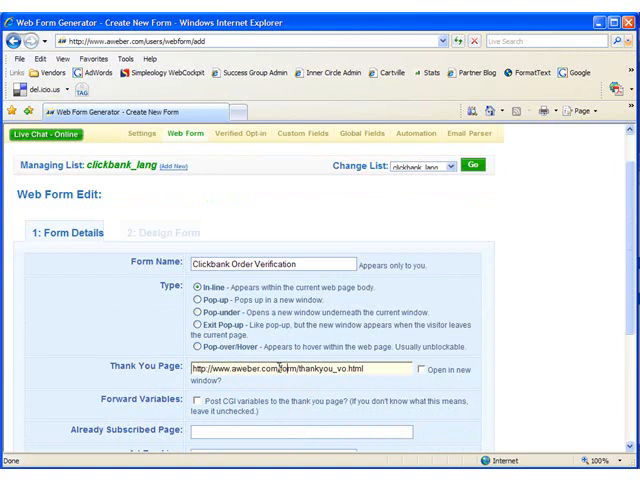
pyautogui.scroll(-3)
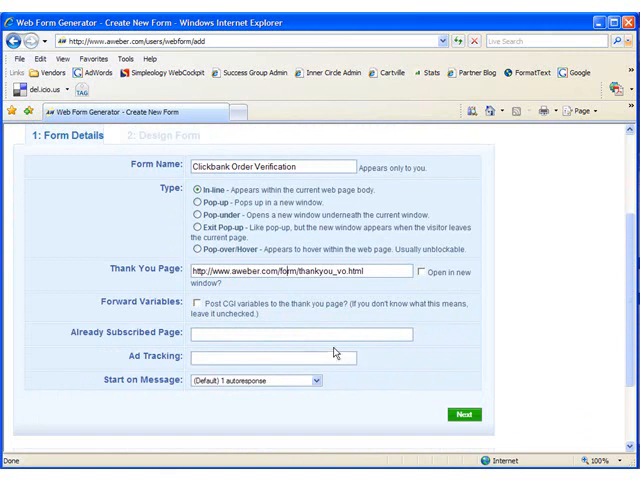
pyautogui.write('http://www.learnlanguagesquick.com/ty.html')
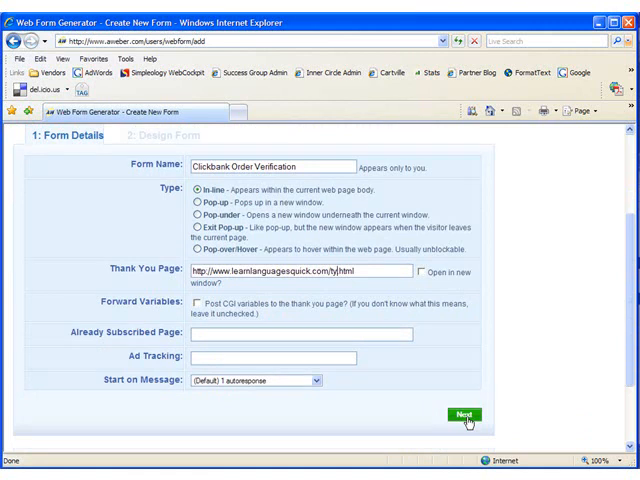
pyautogui.click(463, 415)
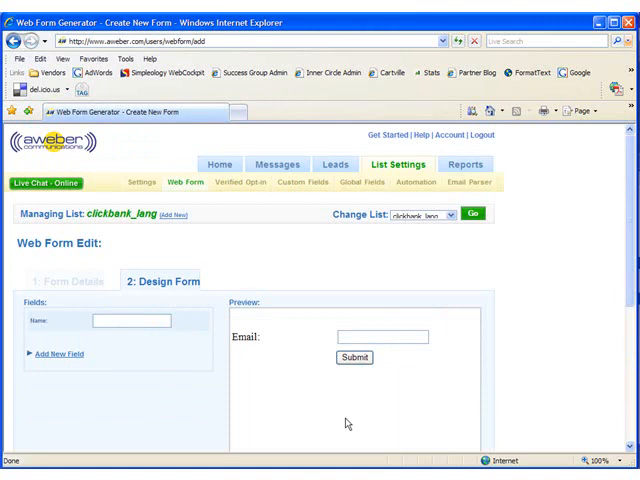
# Step: Add a Name field to the form alongside the Email field
pyautogui.click(201, 321)
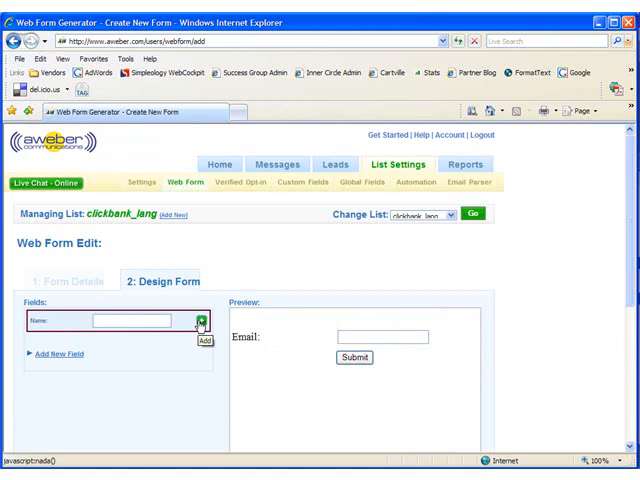
pyautogui.click(202, 322)
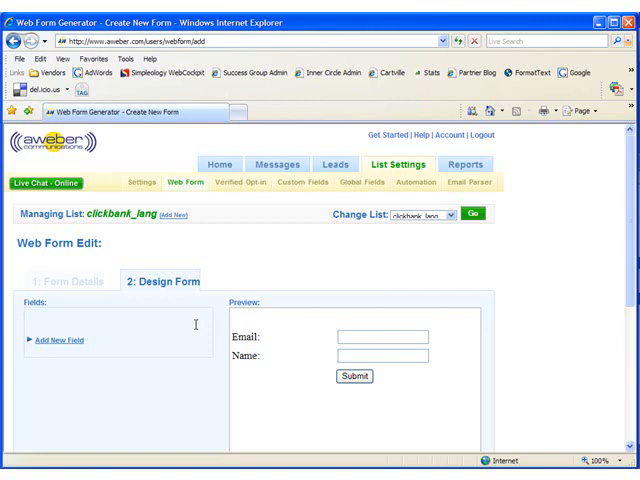
pyautogui.moveTo(262, 408)
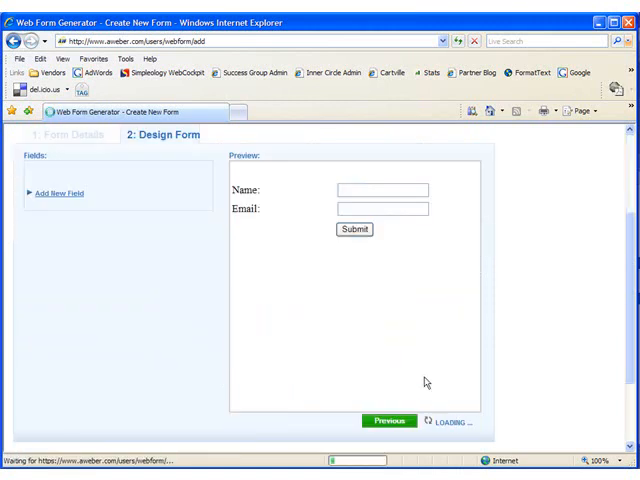
# Step: Save the Clickbank Order Verification form and scroll through its generated HTML code
pyautogui.click(389, 420)
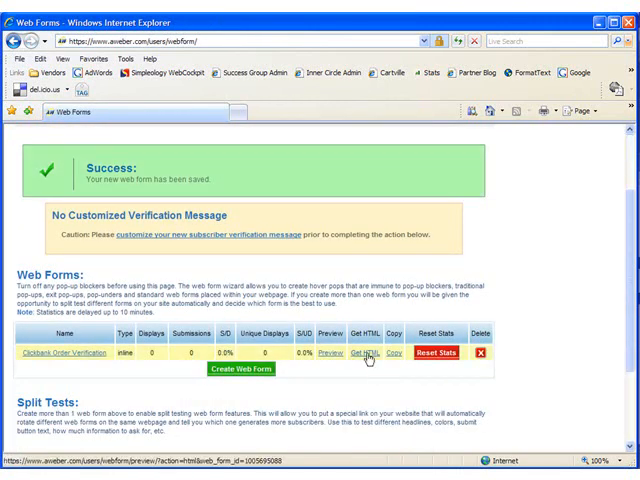
pyautogui.click(366, 354)
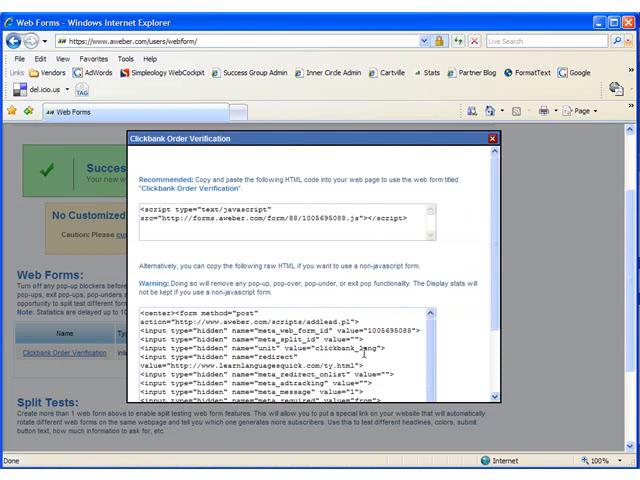
pyautogui.scroll(-3)
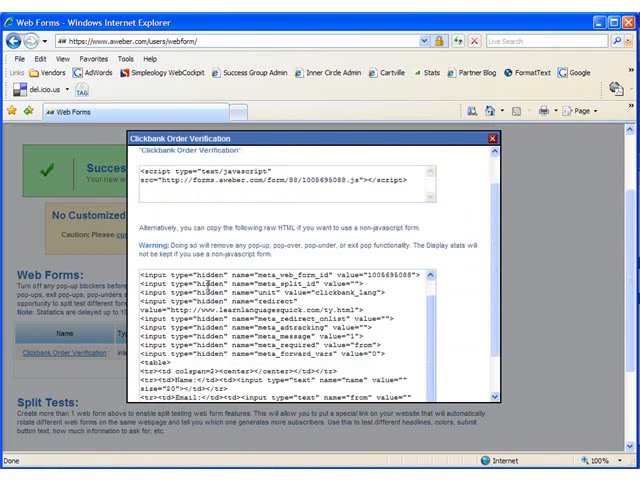